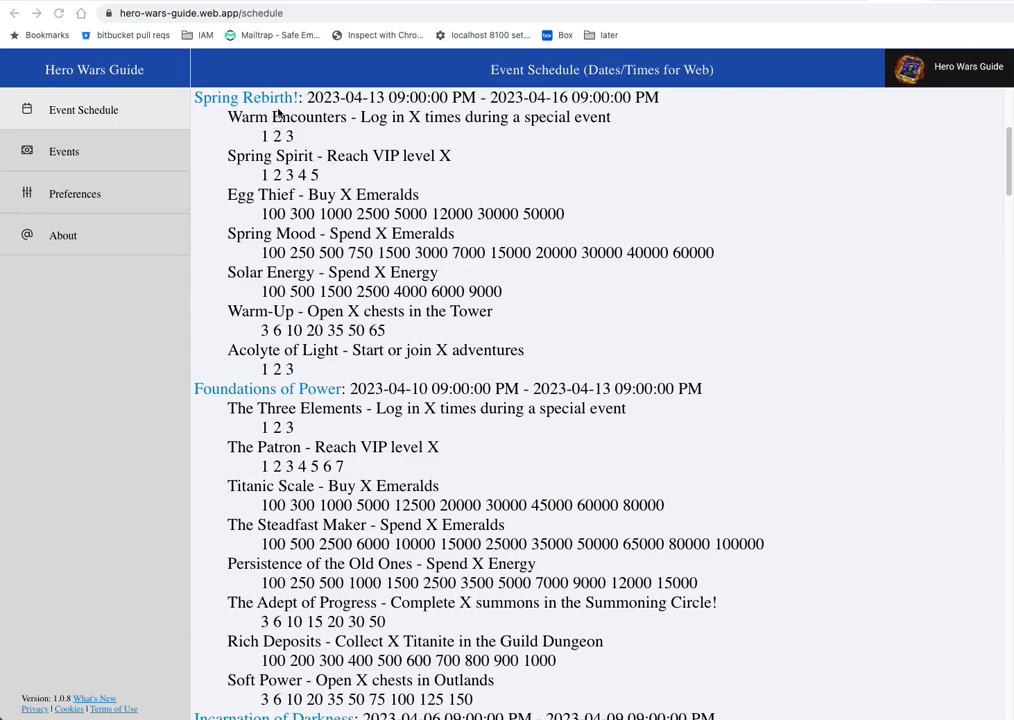
pyautogui.moveTo(314, 132)
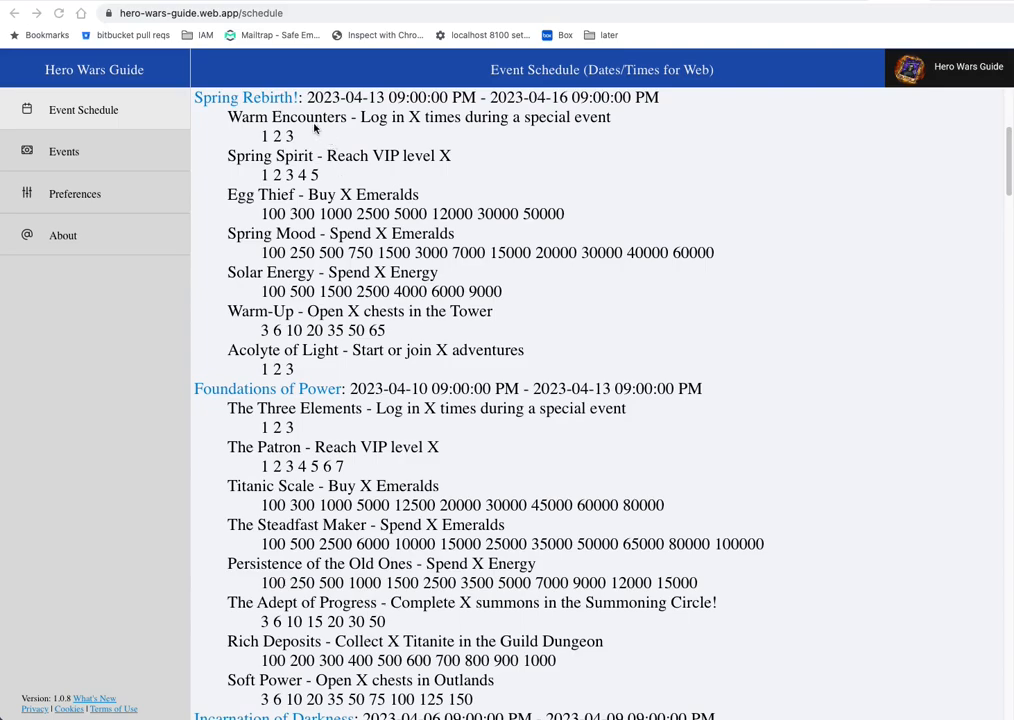
pyautogui.moveTo(358, 144)
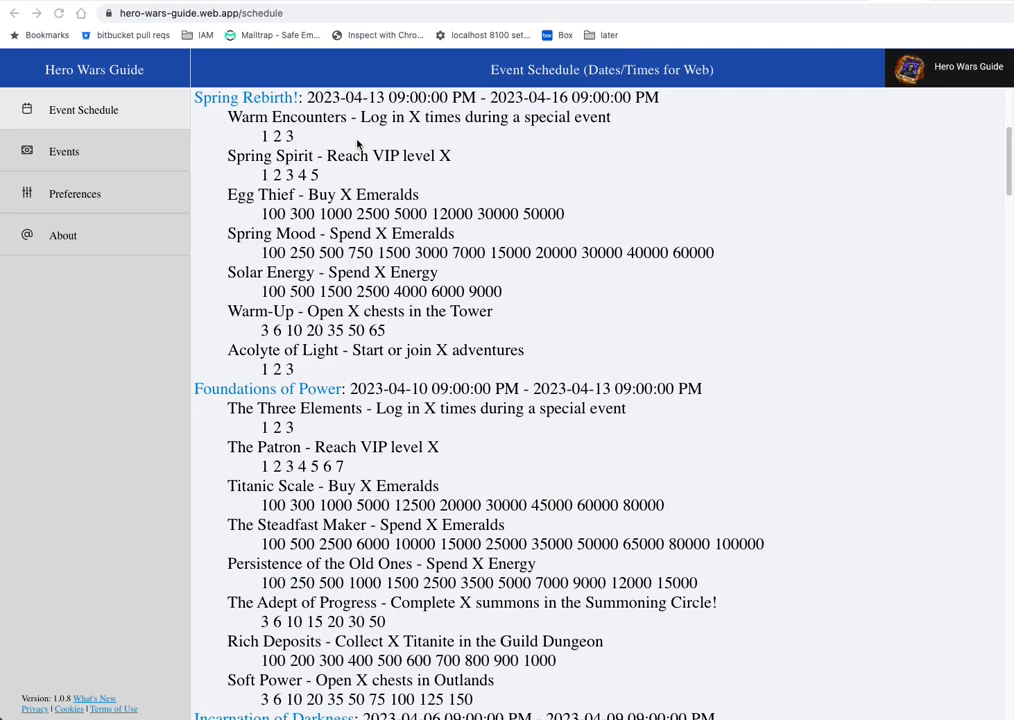
pyautogui.moveTo(350, 146)
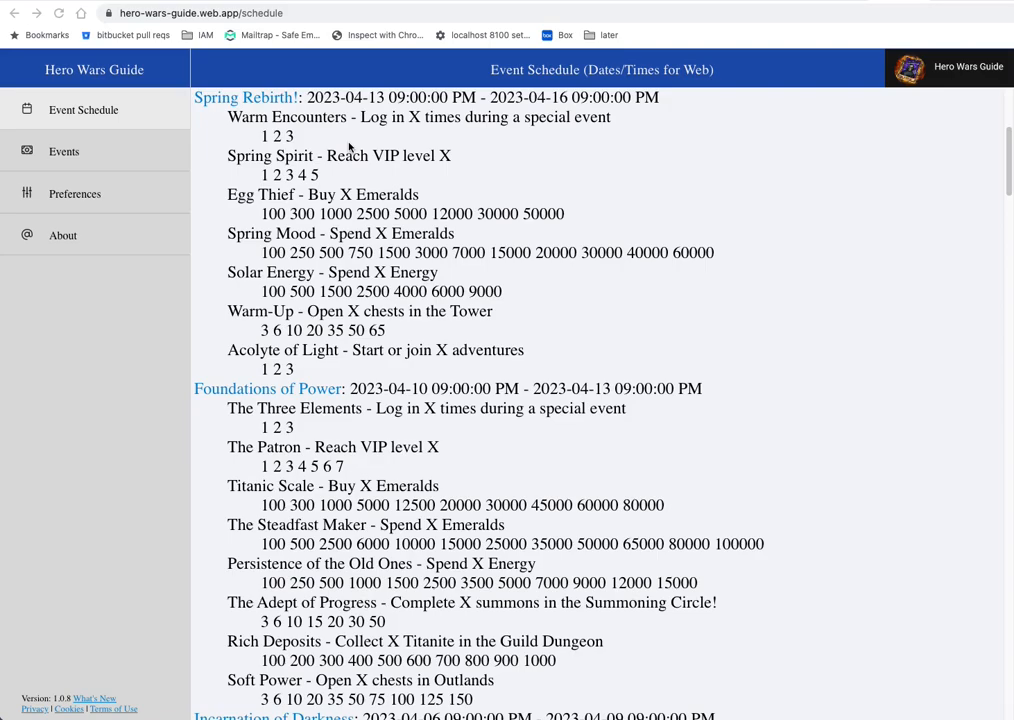
pyautogui.moveTo(568, 252)
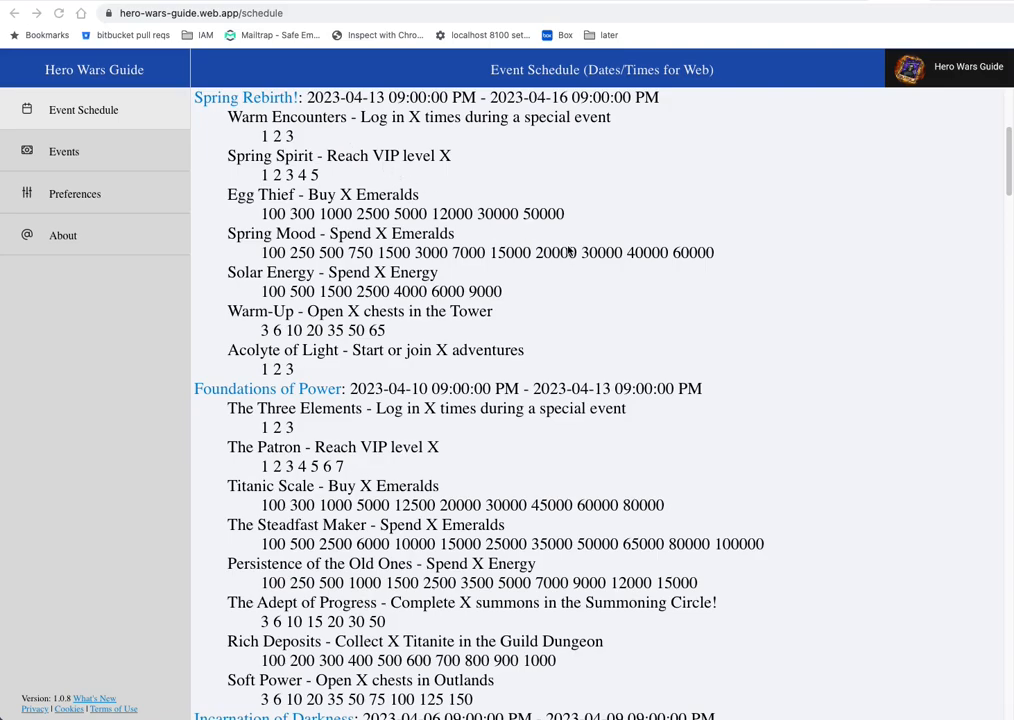
pyautogui.moveTo(676, 260)
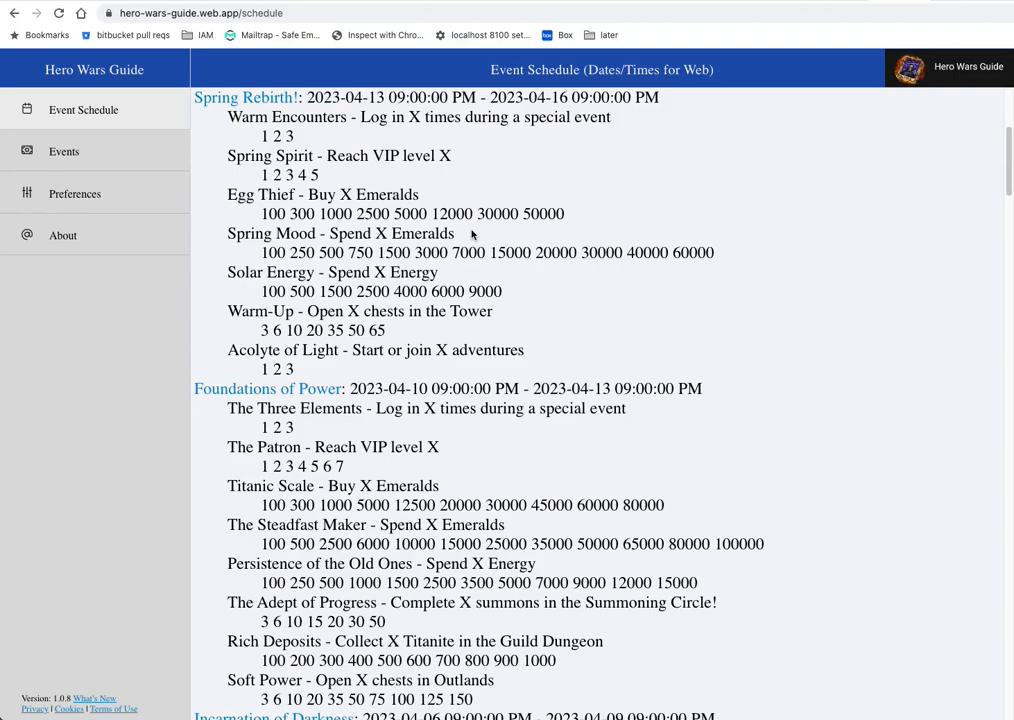
pyautogui.moveTo(472, 240)
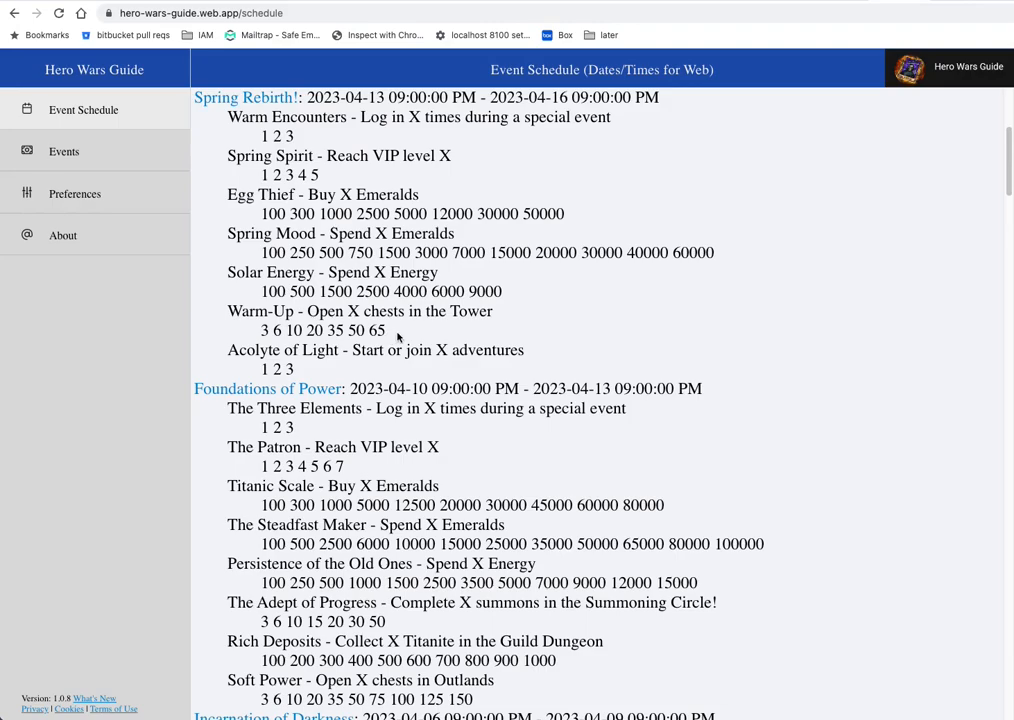
pyautogui.moveTo(396, 336)
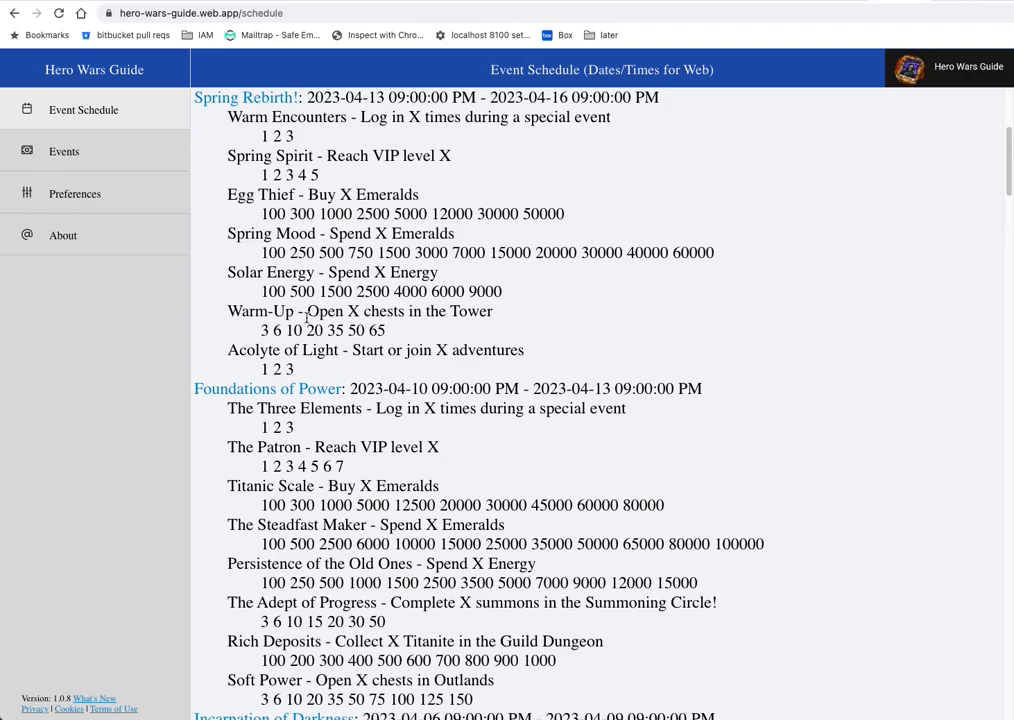
pyautogui.moveTo(308, 316)
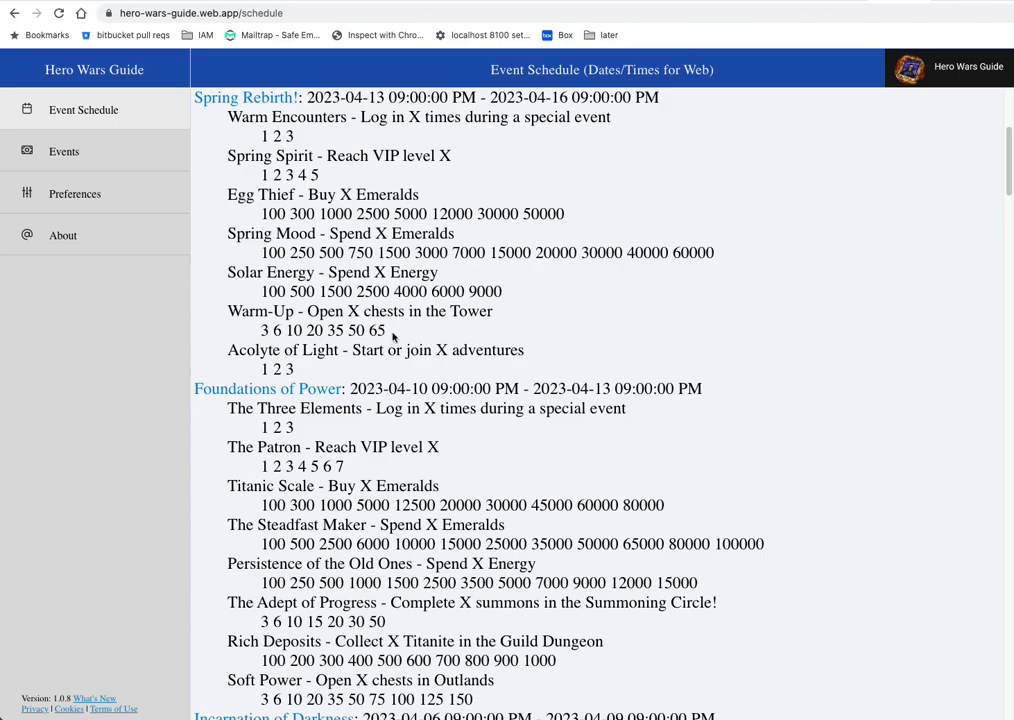
pyautogui.moveTo(388, 334)
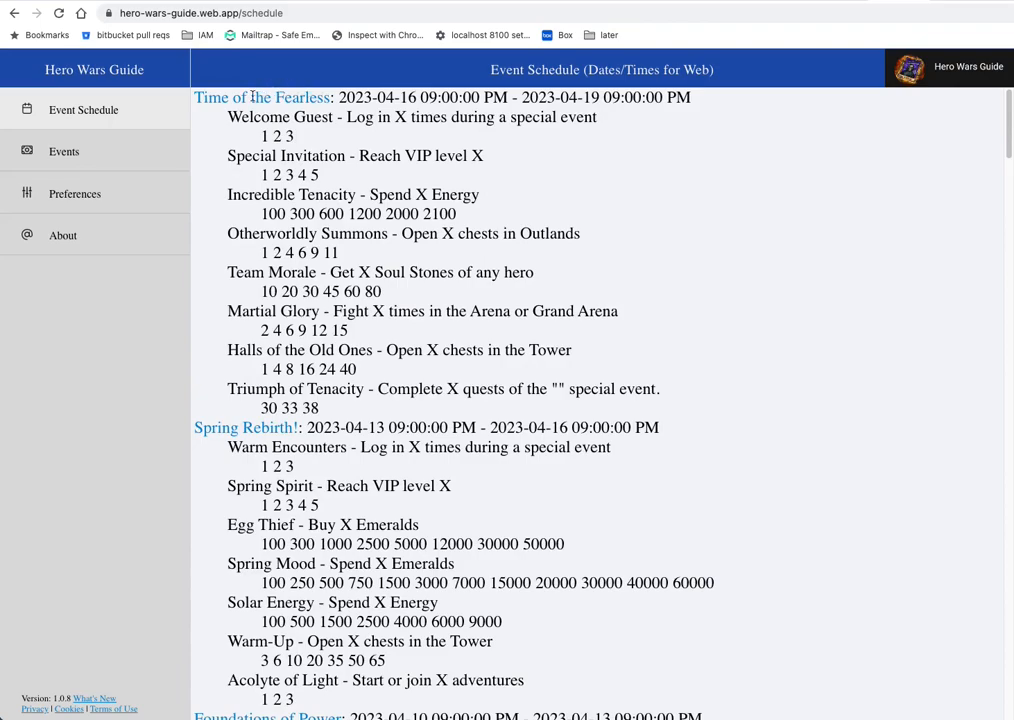
pyautogui.moveTo(332, 108)
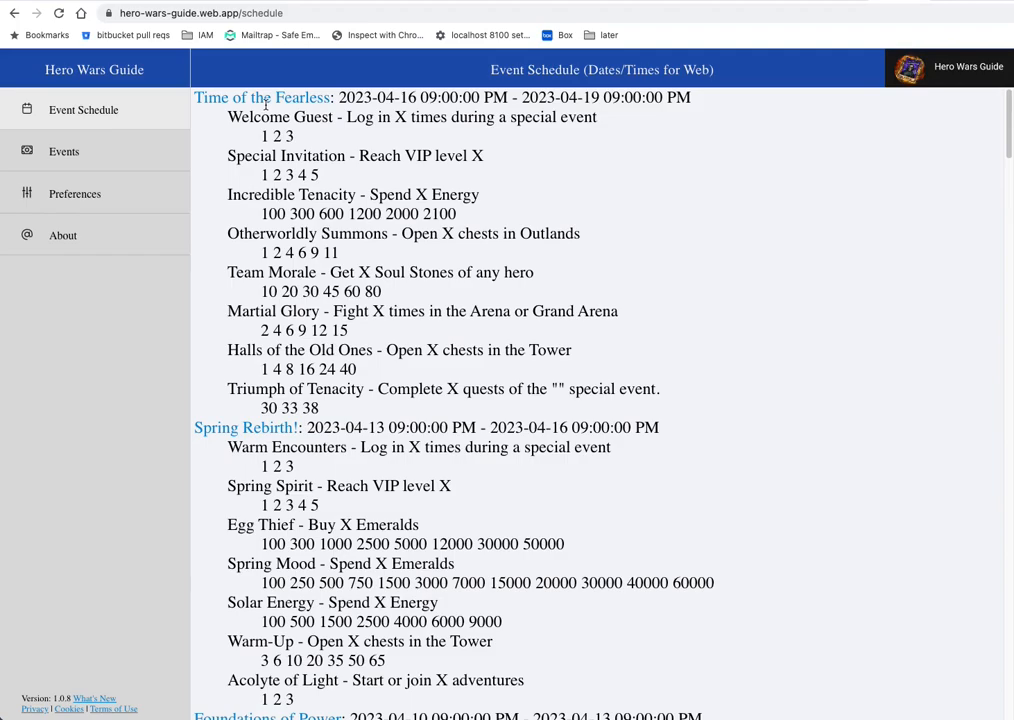
pyautogui.moveTo(272, 136)
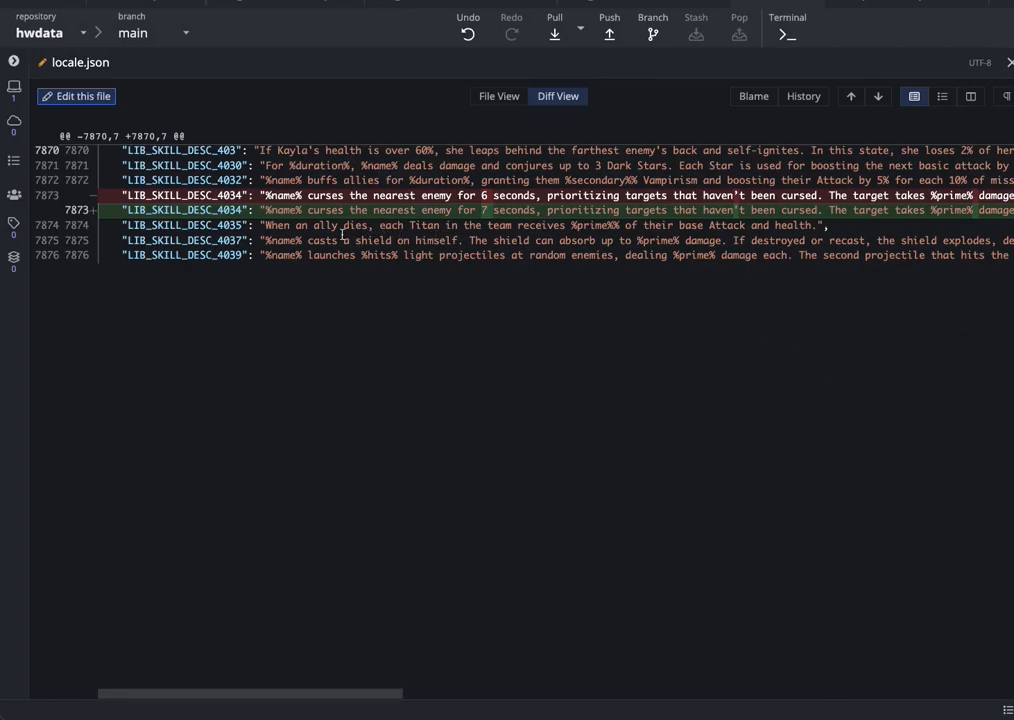
pyautogui.moveTo(594, 216)
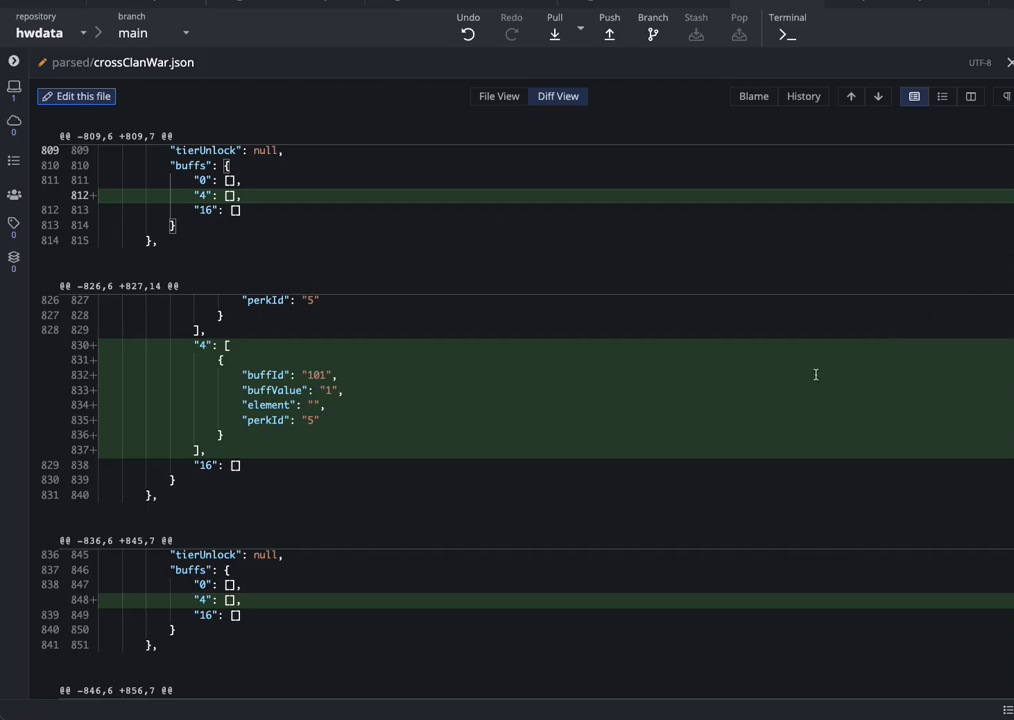
pyautogui.moveTo(848, 390)
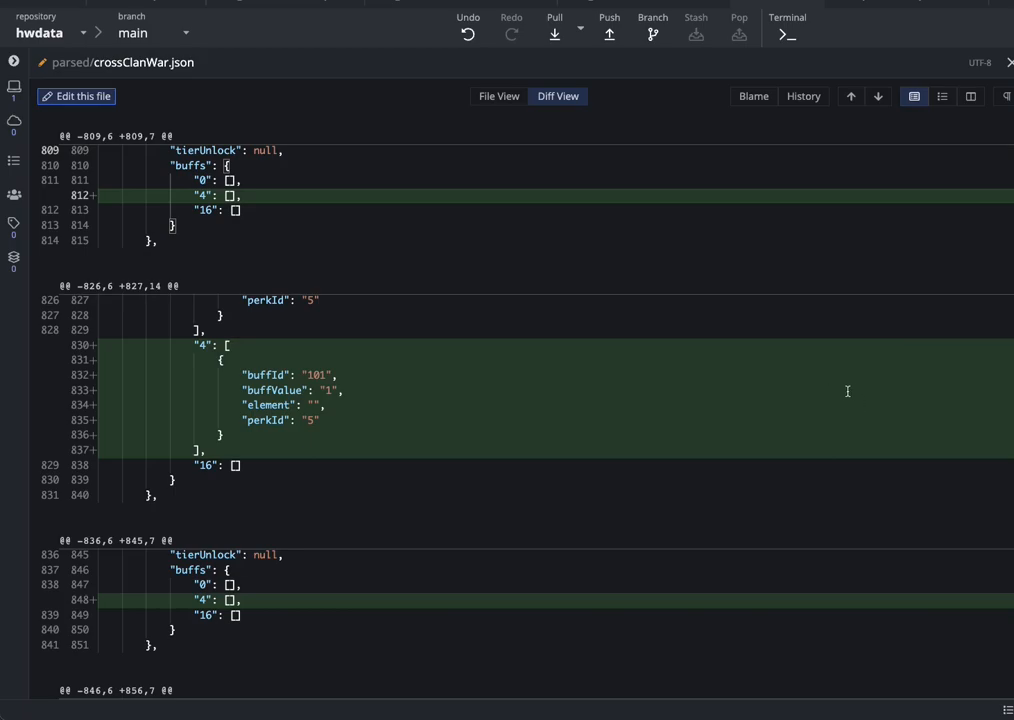
pyautogui.moveTo(820, 452)
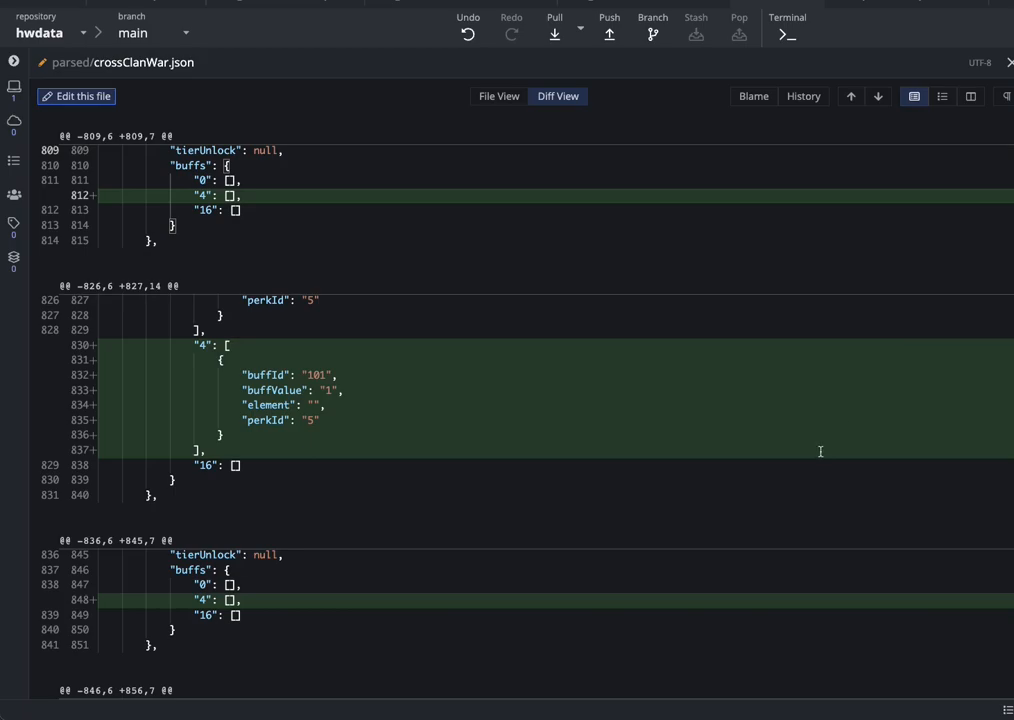
pyautogui.moveTo(898, 432)
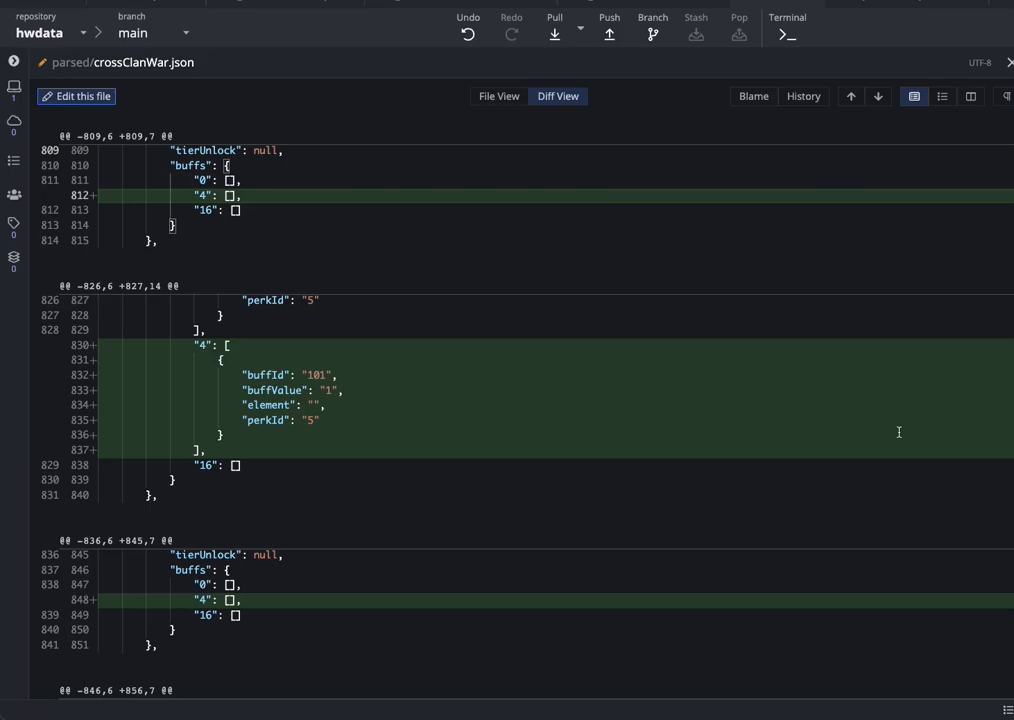
pyautogui.moveTo(912, 428)
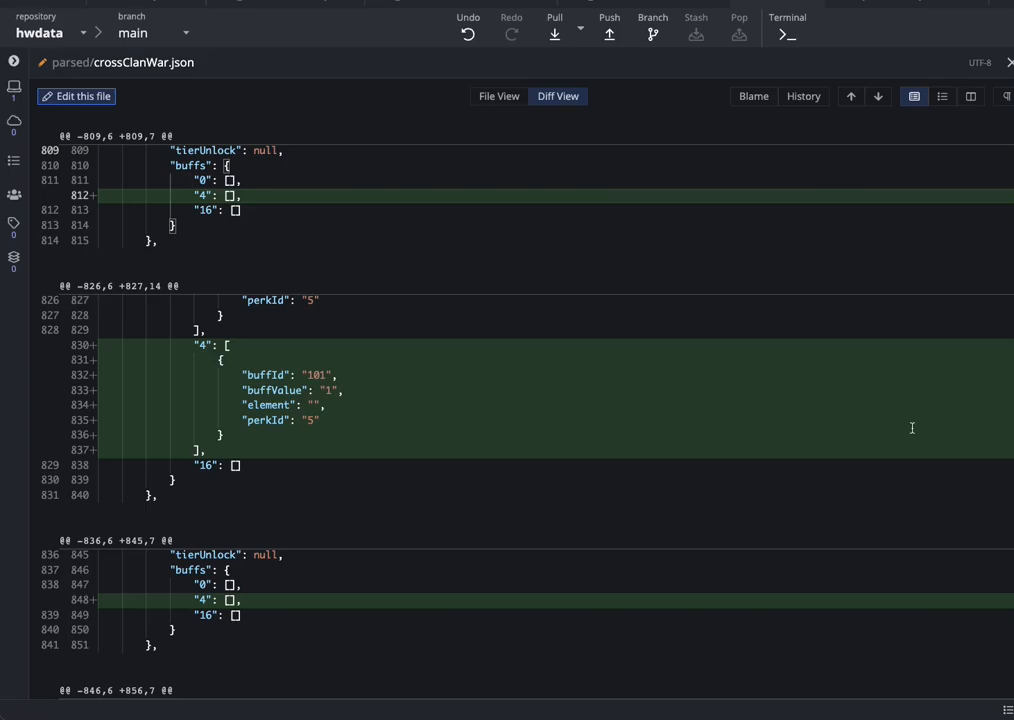
pyautogui.moveTo(922, 414)
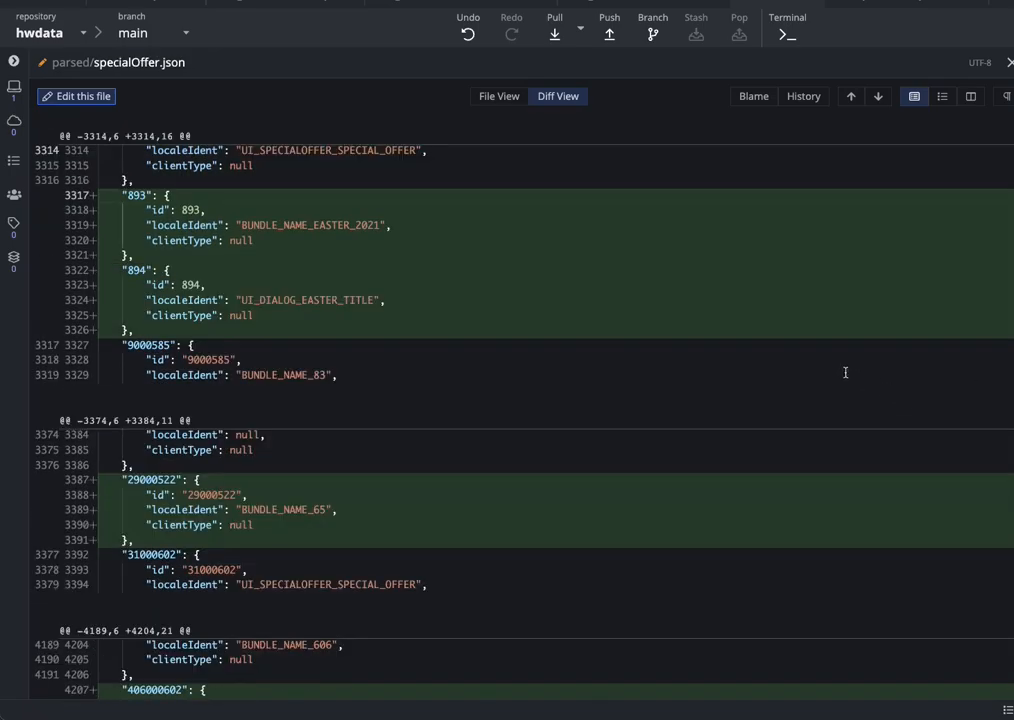
# Step: Show parsed/specialOffer.json and its added offer entries such as 40600060 and 40700430
pyautogui.scroll(-3)
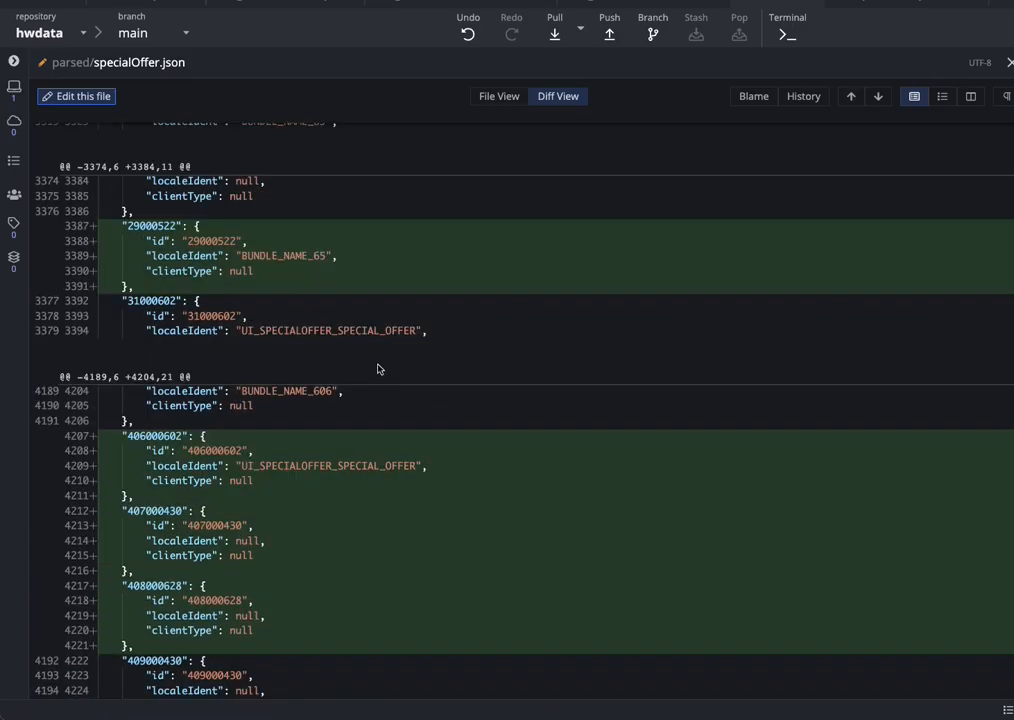
pyautogui.click(254, 480)
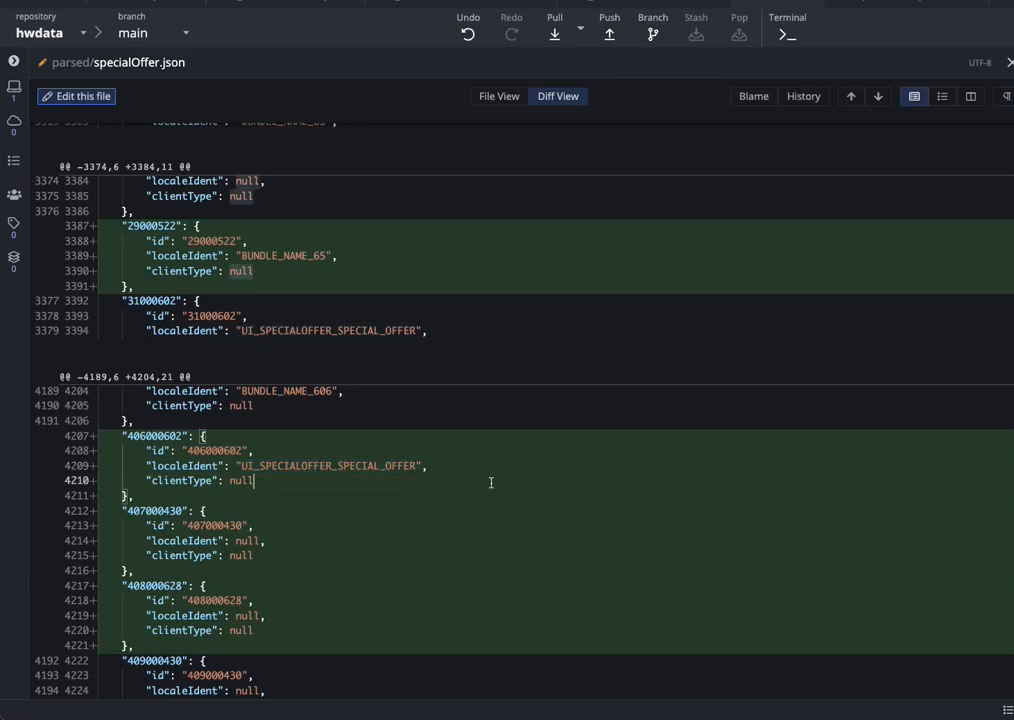
pyautogui.moveTo(492, 468)
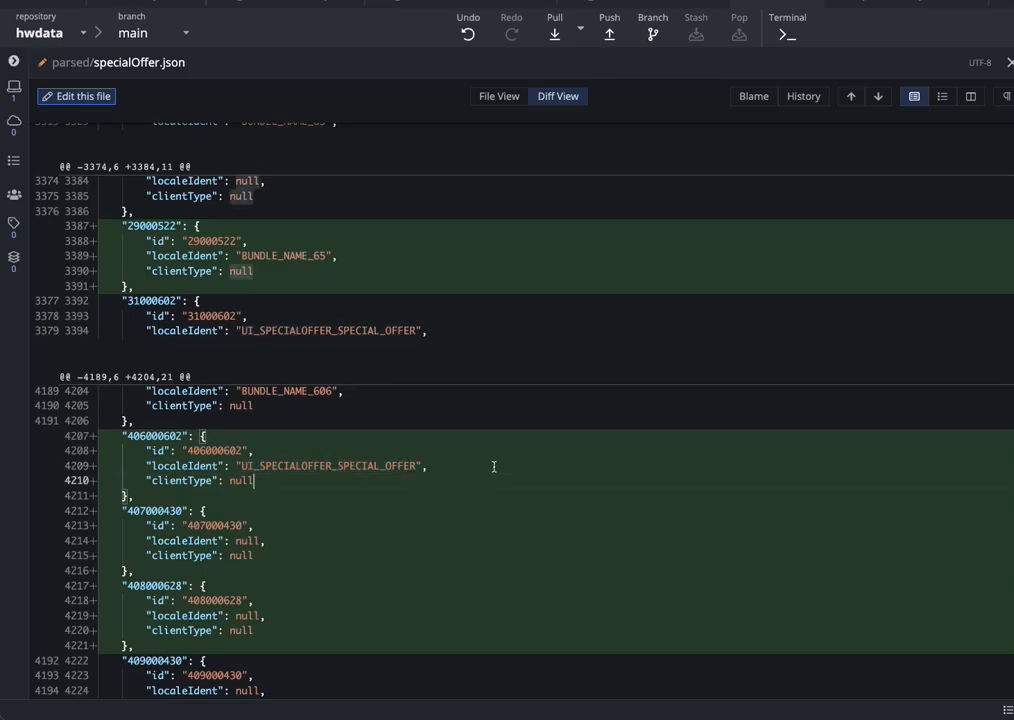
pyautogui.moveTo(480, 472)
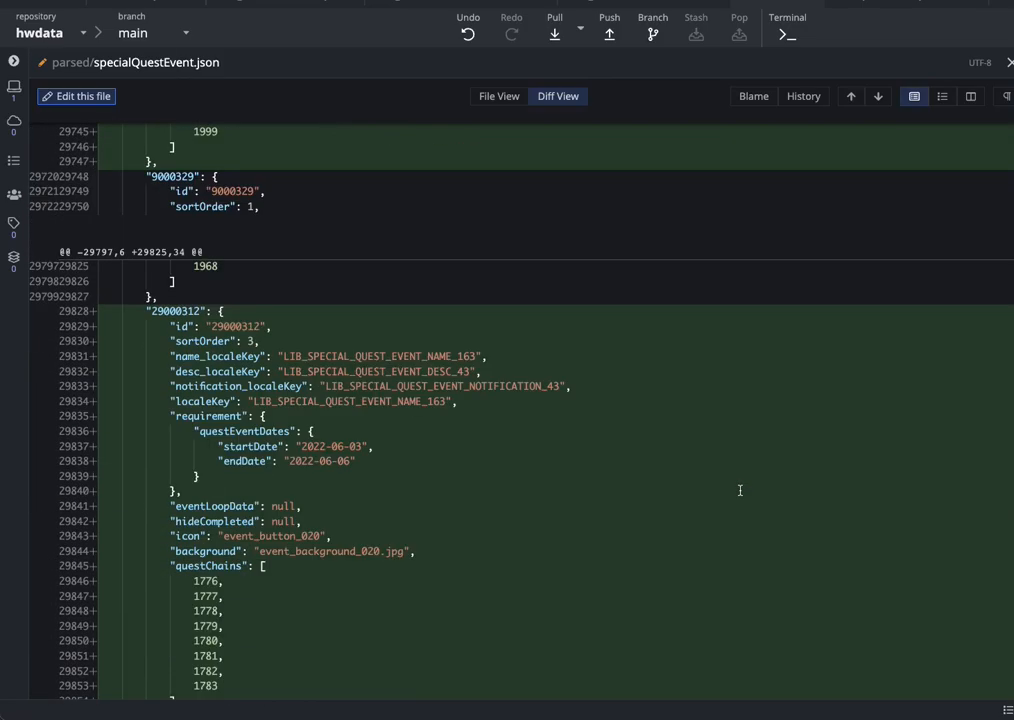
# Step: Show parsed/specialQuestEvent.json with added event 29000312 dated 2022-06-03 to 2022-06-06
pyautogui.scroll(-3)
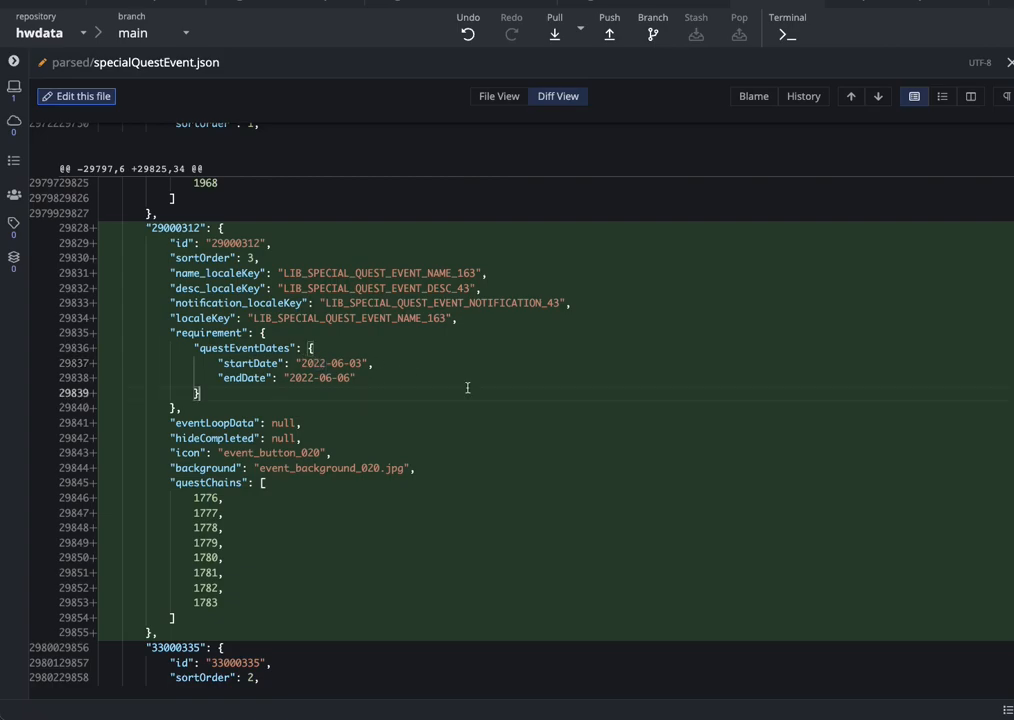
pyautogui.moveTo(402, 376)
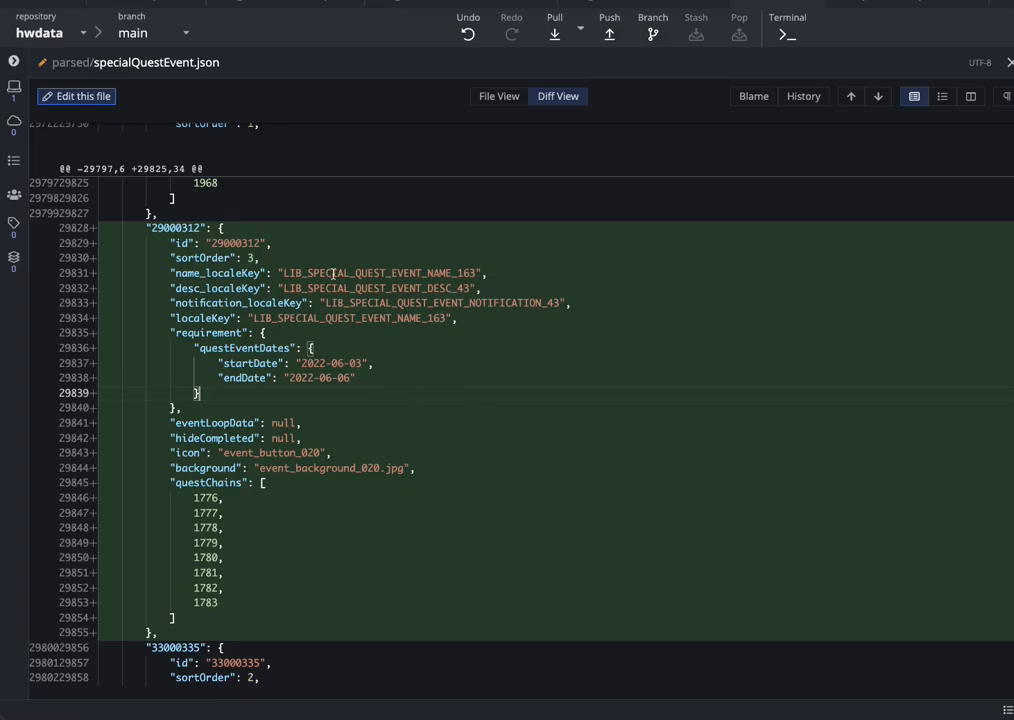
pyautogui.moveTo(488, 288)
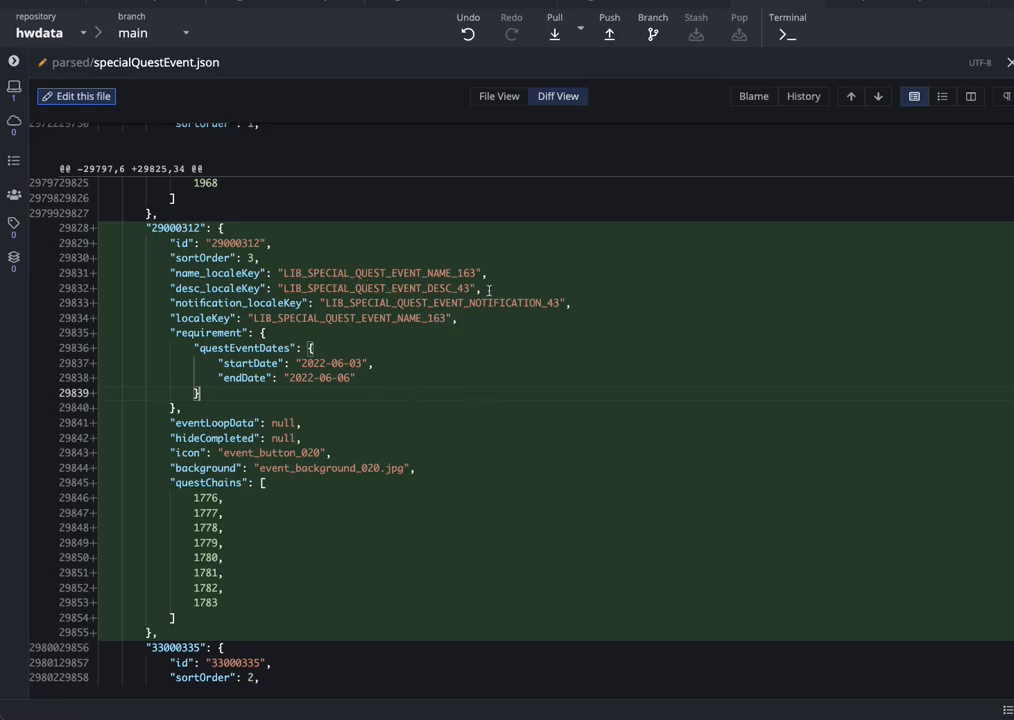
pyautogui.moveTo(404, 368)
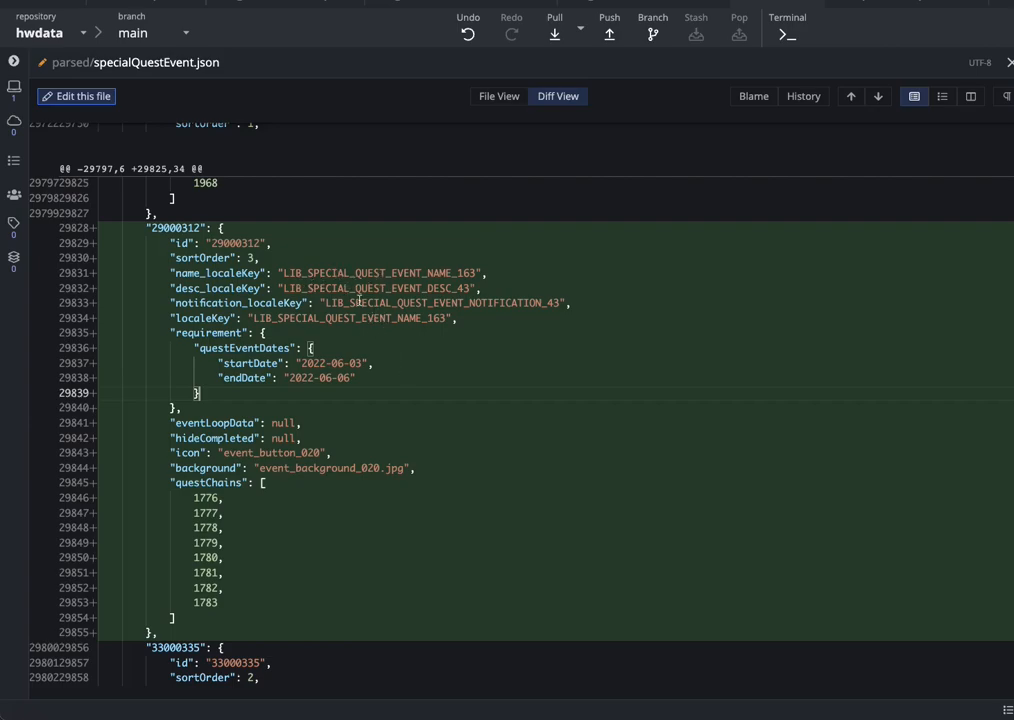
pyautogui.doubleClick(380, 272)
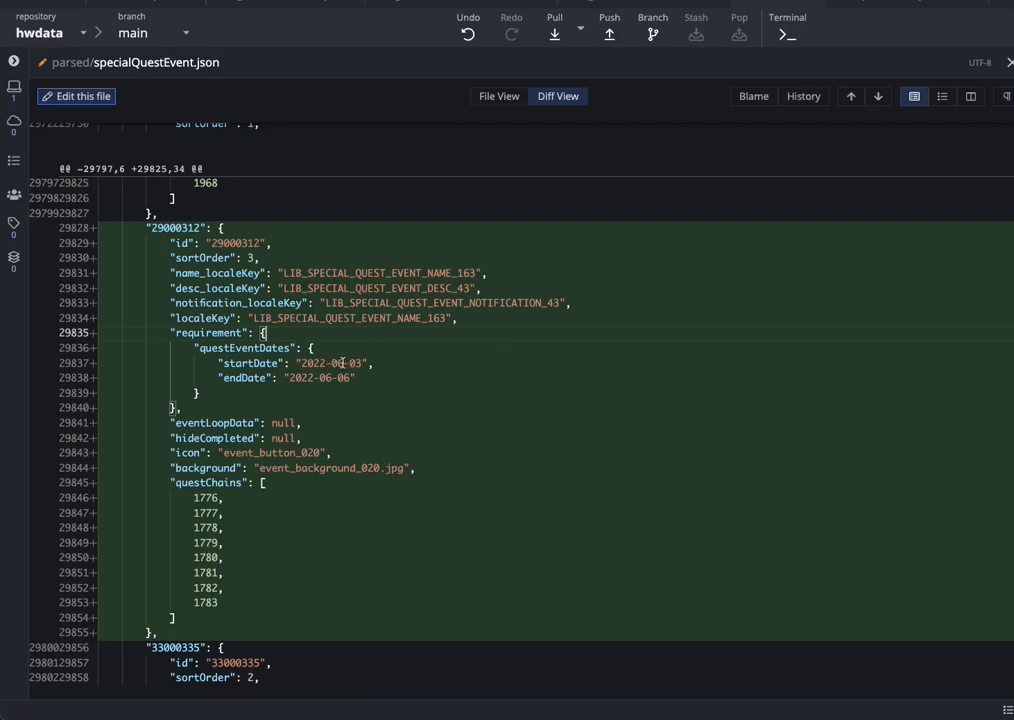
pyautogui.doubleClick(340, 364)
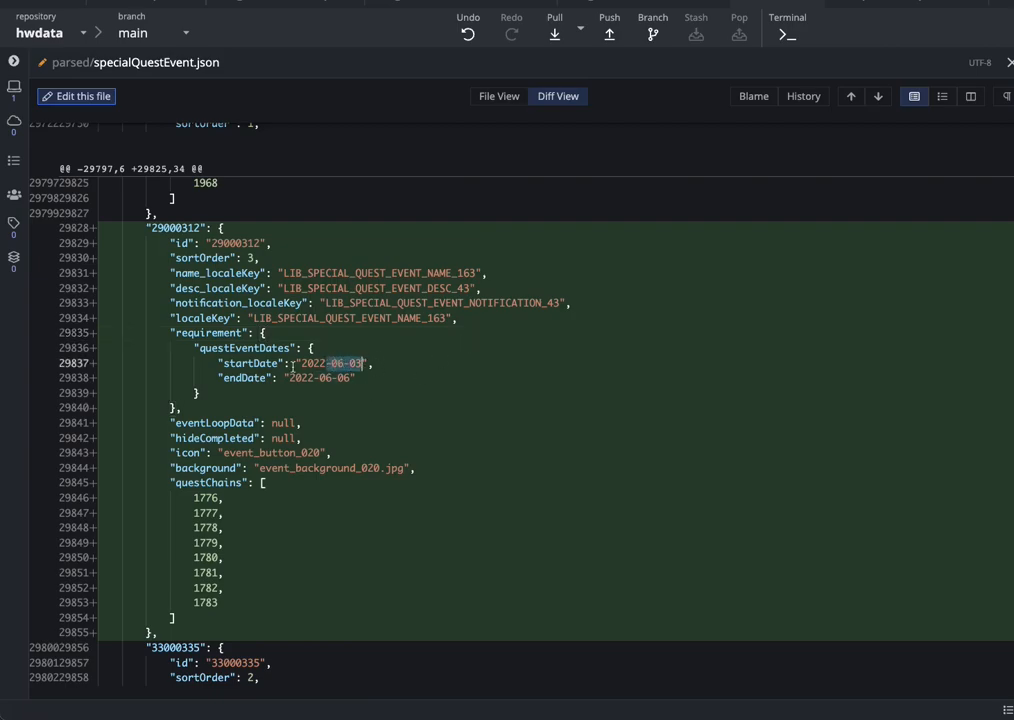